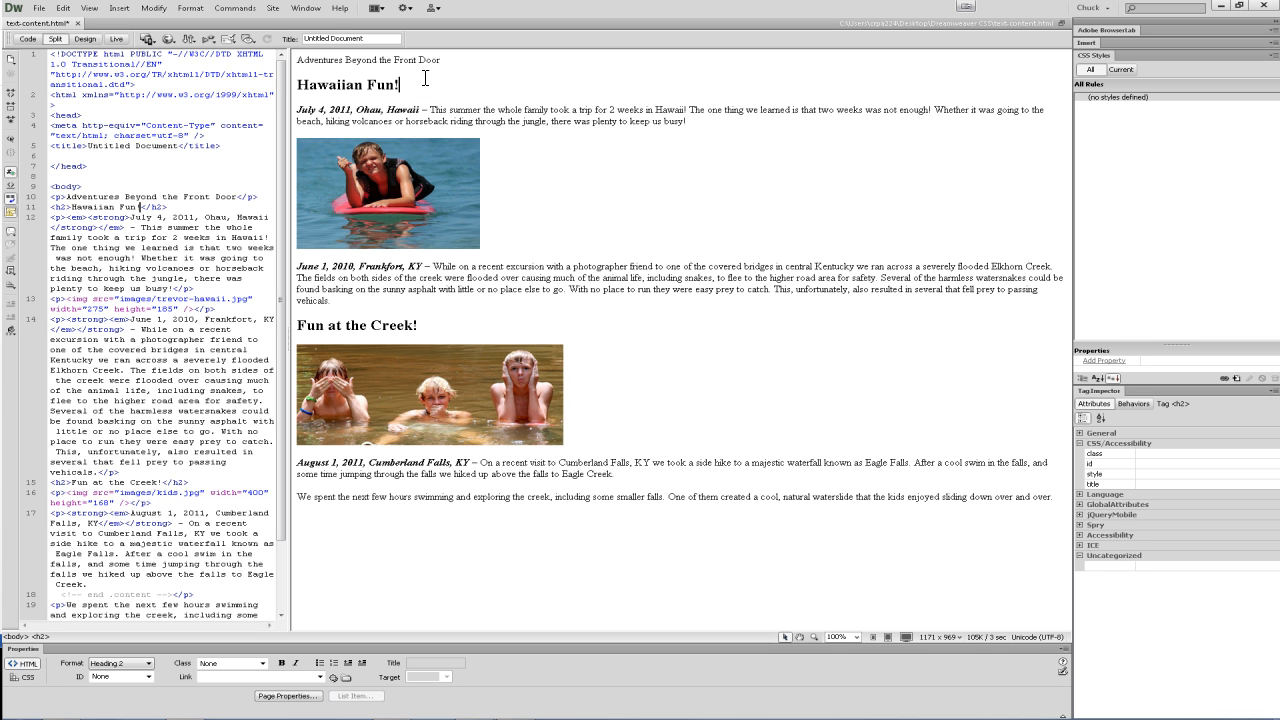
mouse_move(190, 8)
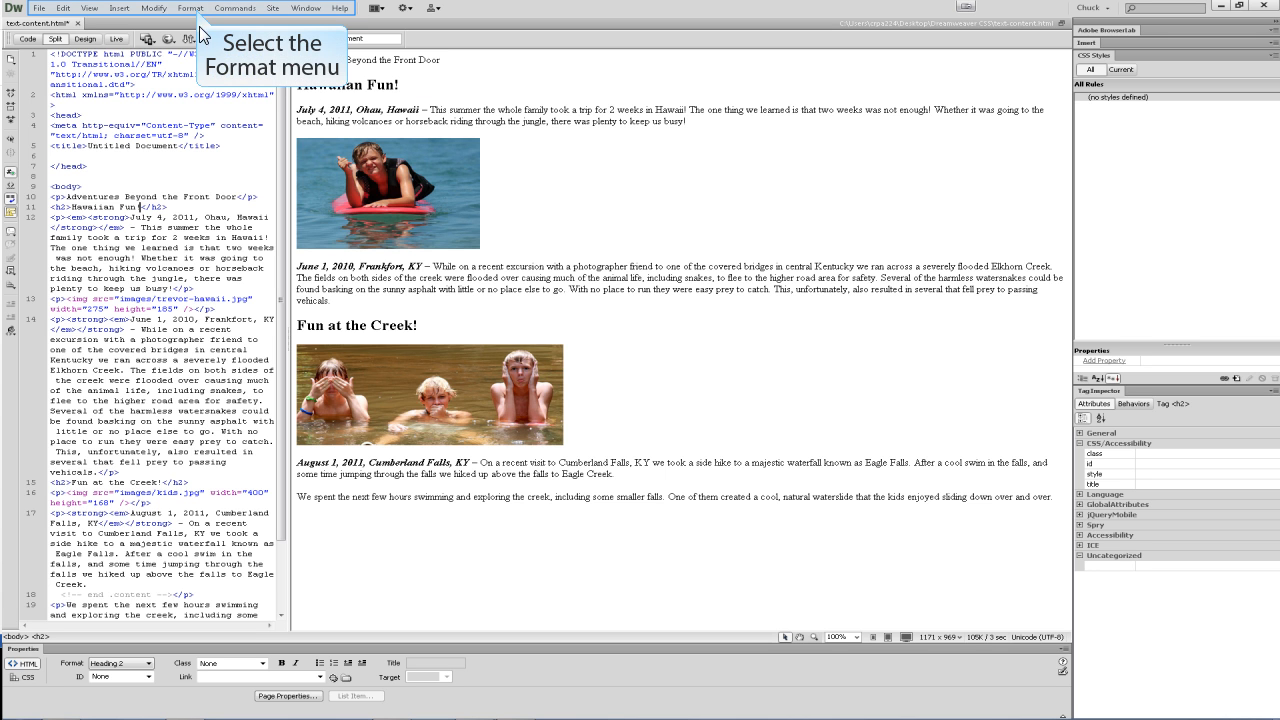
Step: Center the 'Hawaiian Fun!' heading using Format > Align > Center
left_click(190, 8)
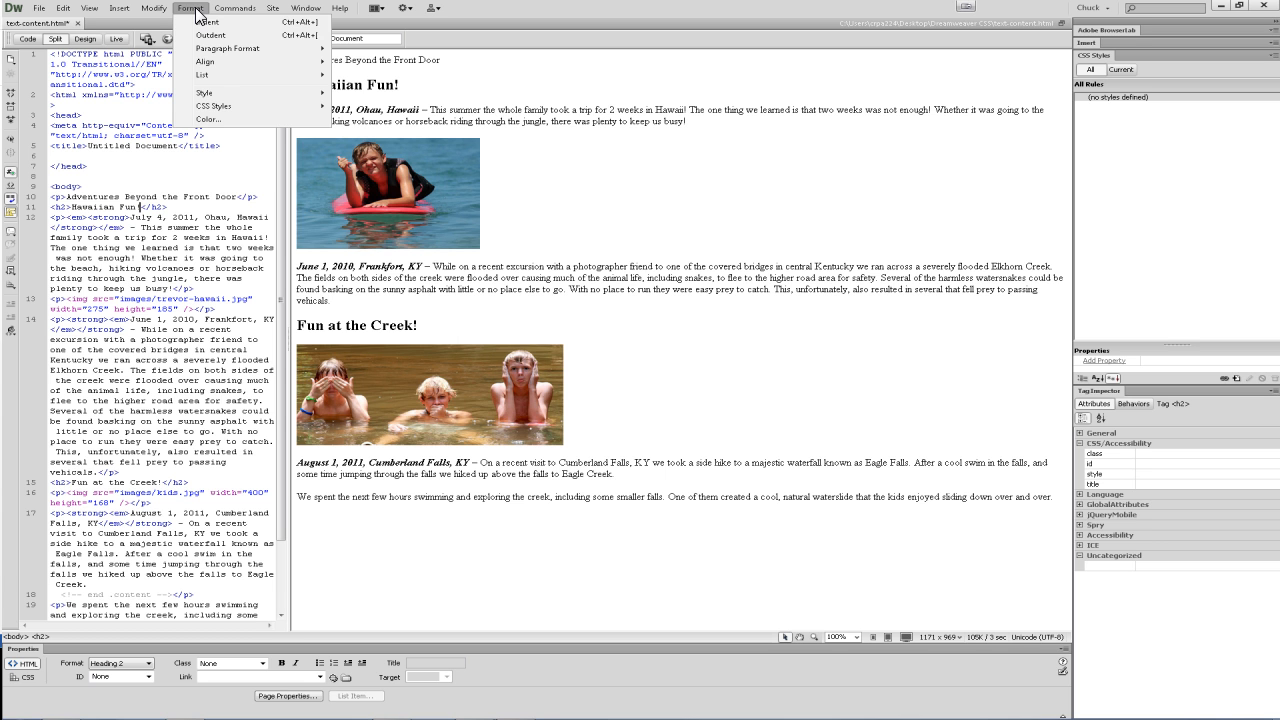
mouse_move(230, 67)
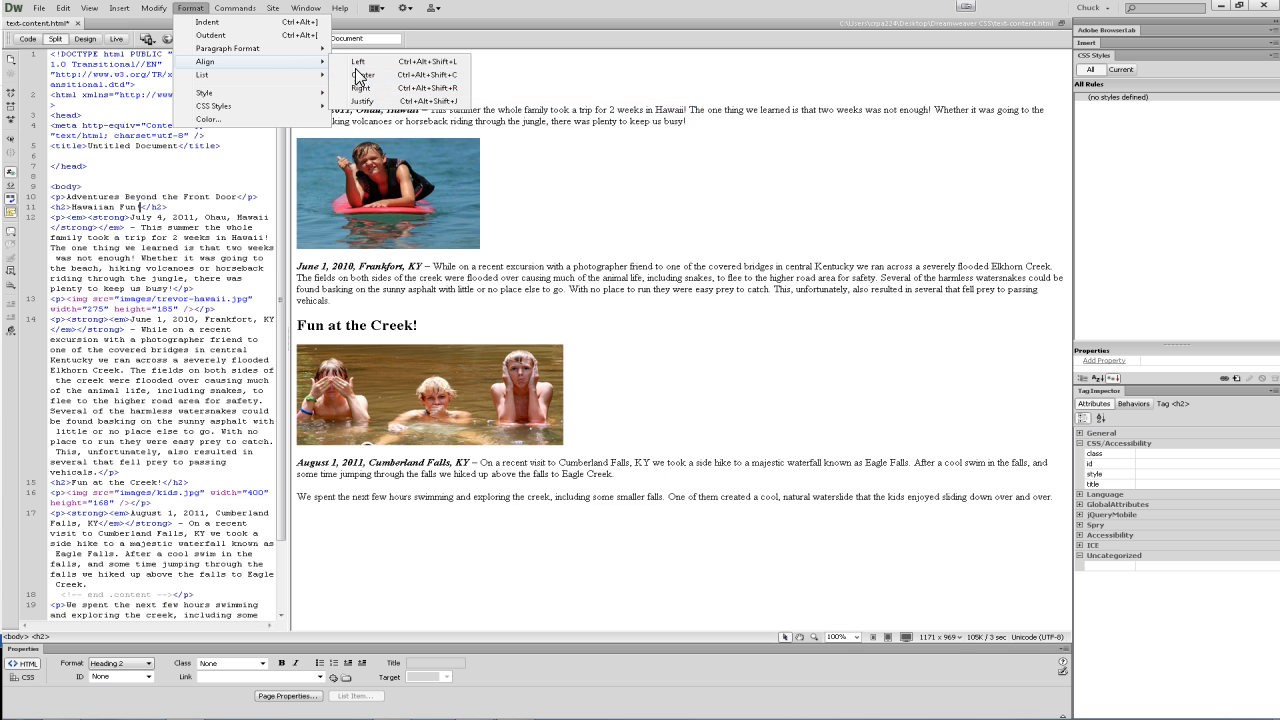
left_click(364, 75)
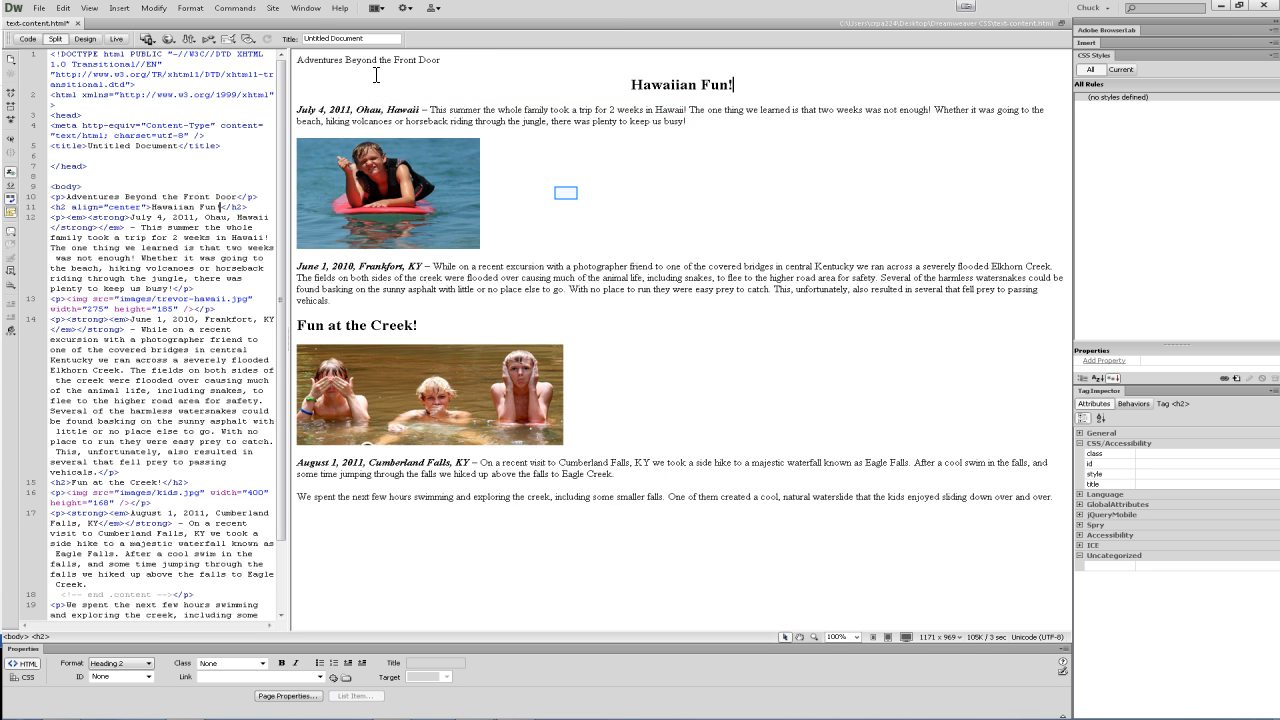
mouse_move(453, 80)
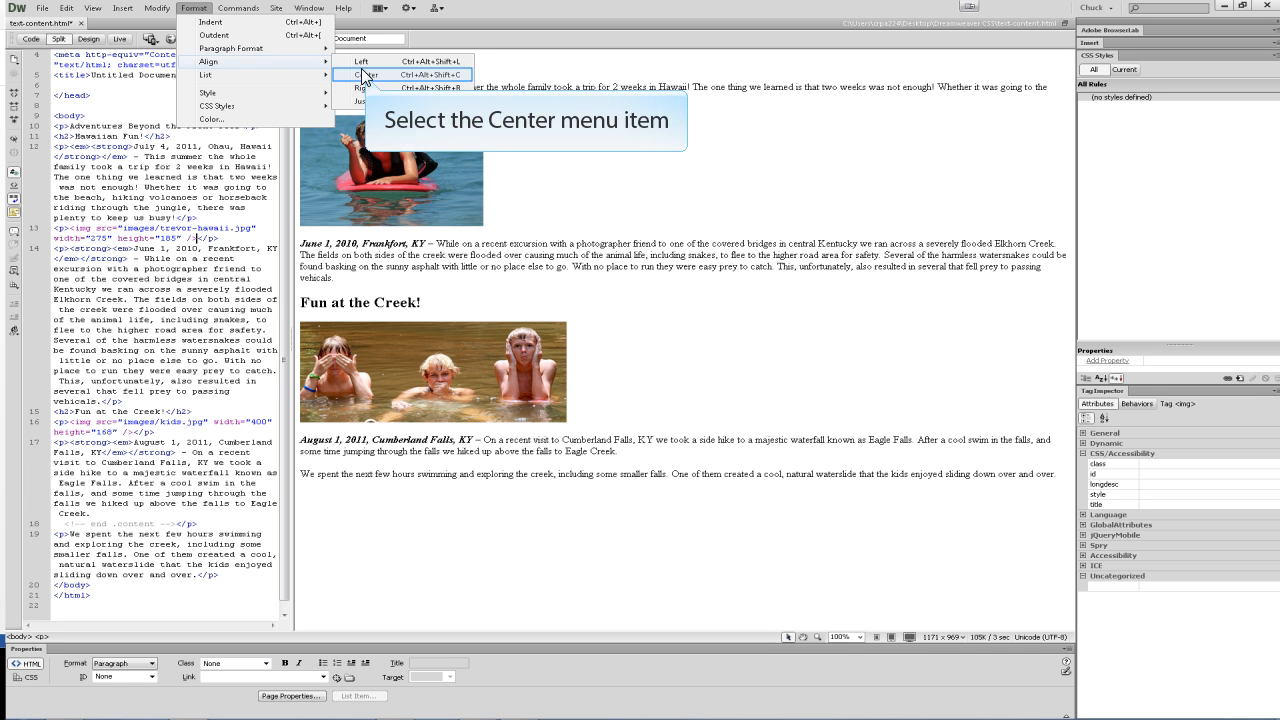
Step: Center the trevor-hawaii photo's paragraph with align="center", then place the caret in 'Fun at the Creek!'
left_click(367, 74)
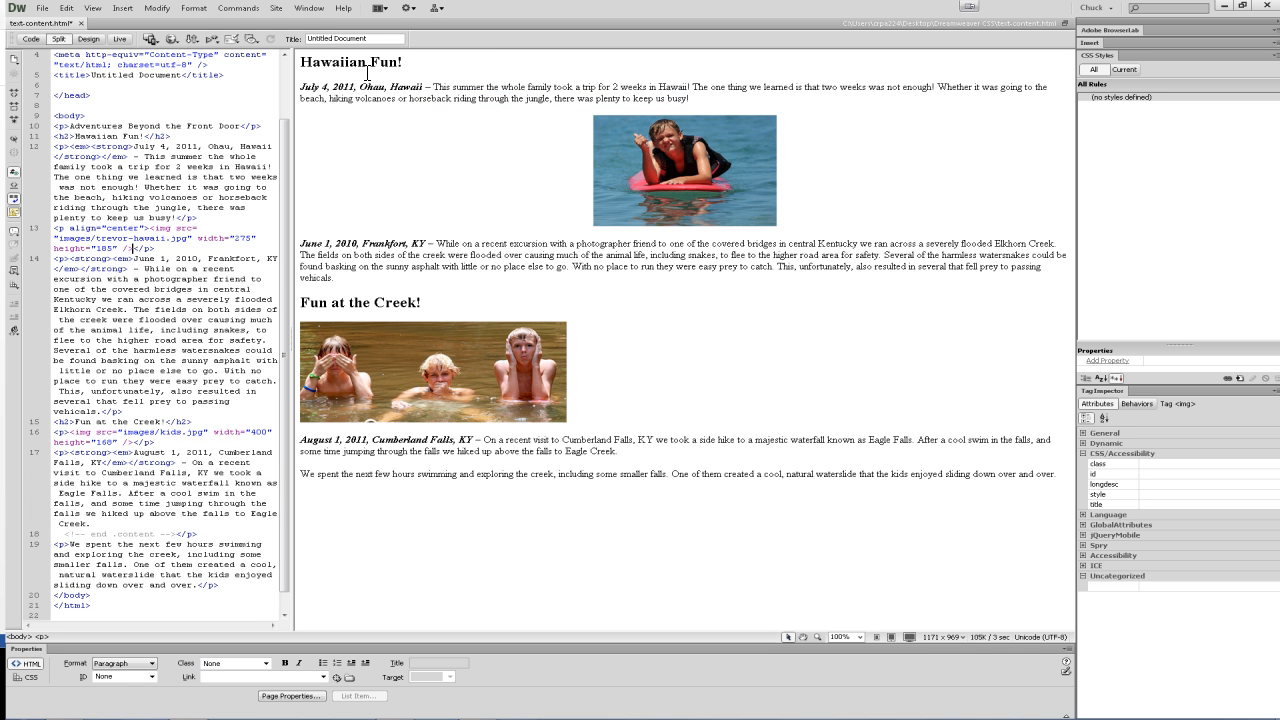
left_click(165, 421)
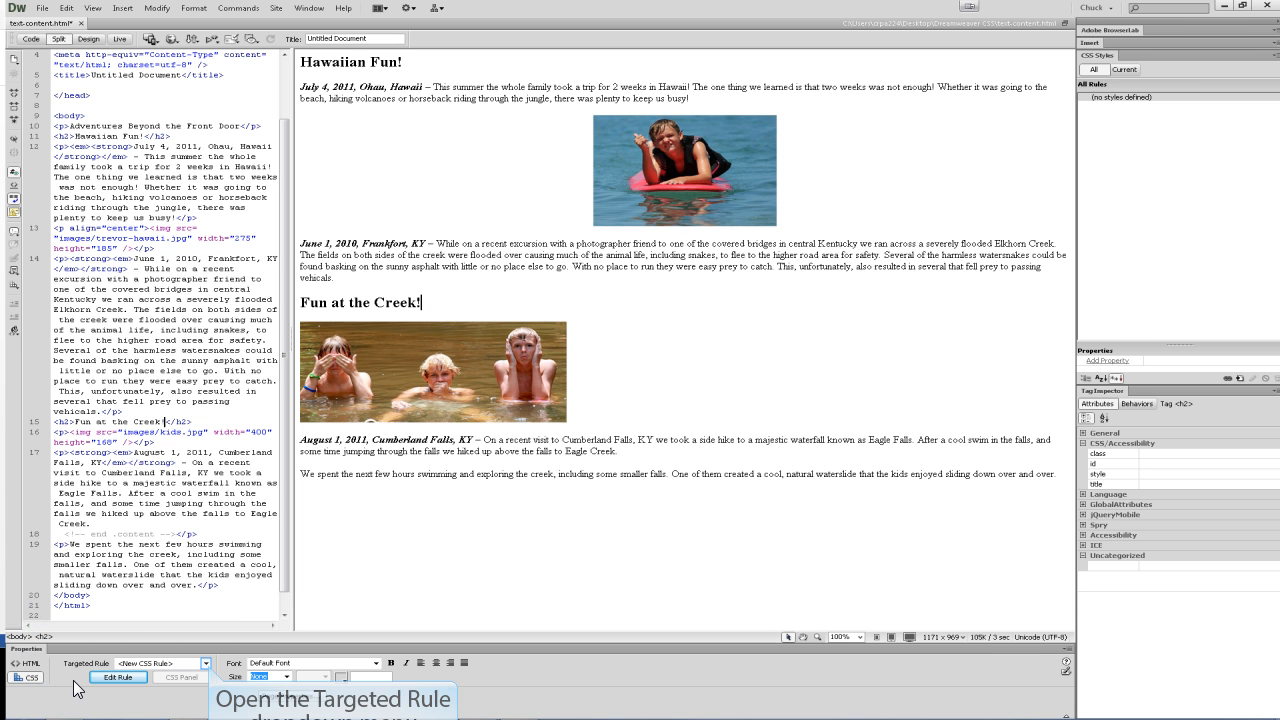
Step: Switch the Property inspector to CSS for the 'Fun at the Creek!' heading
left_click(205, 663)
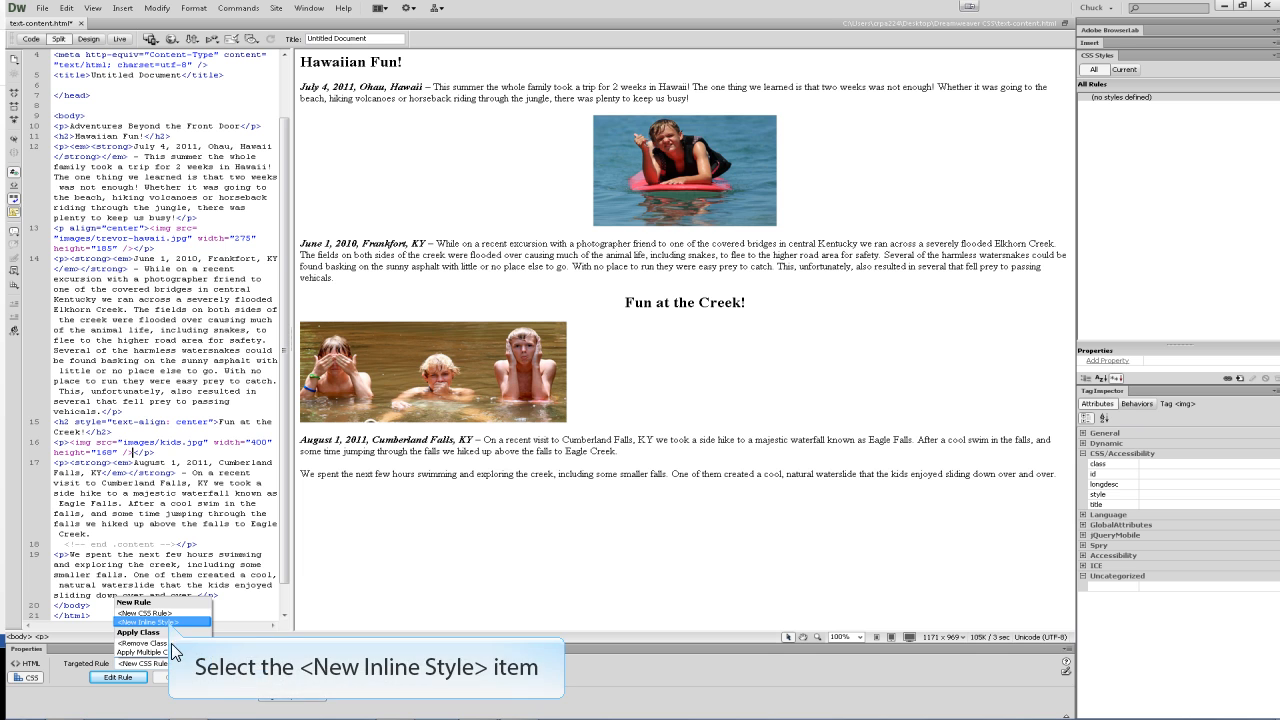
Step: Center the kids.jpg paragraph with a new inline text-align style
left_click(148, 621)
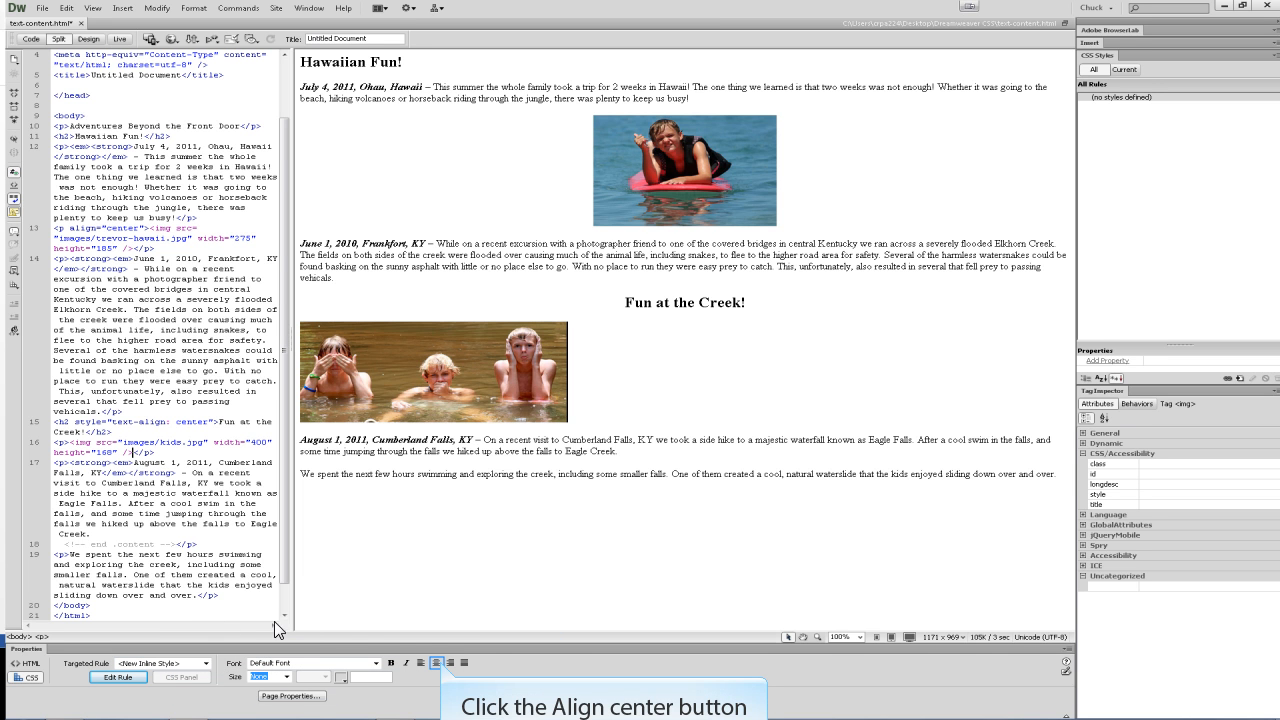
left_click(436, 662)
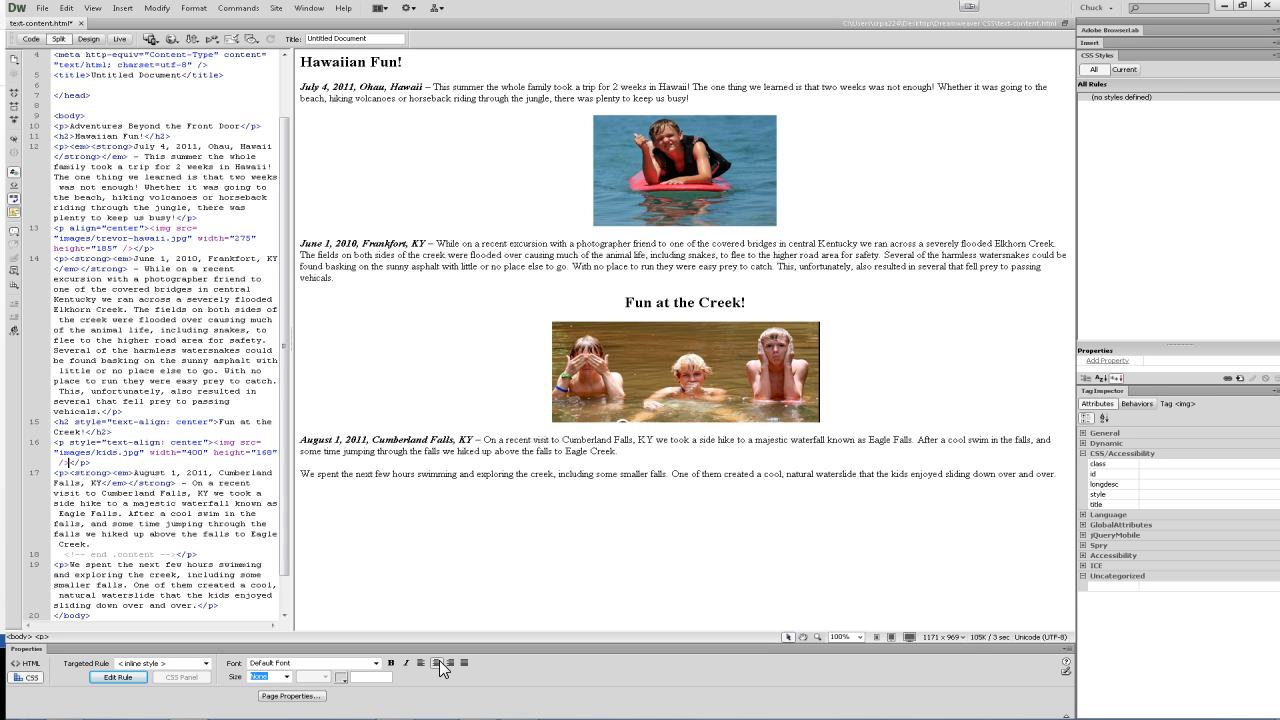
mouse_move(438, 668)
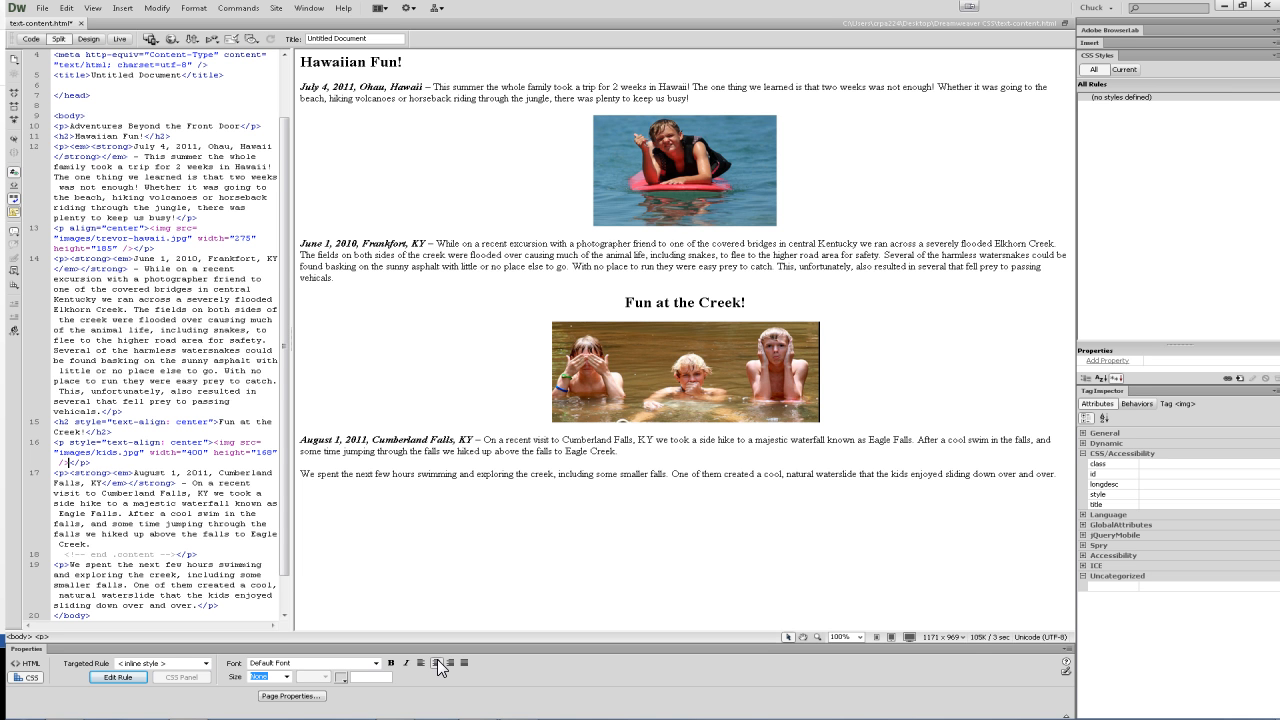